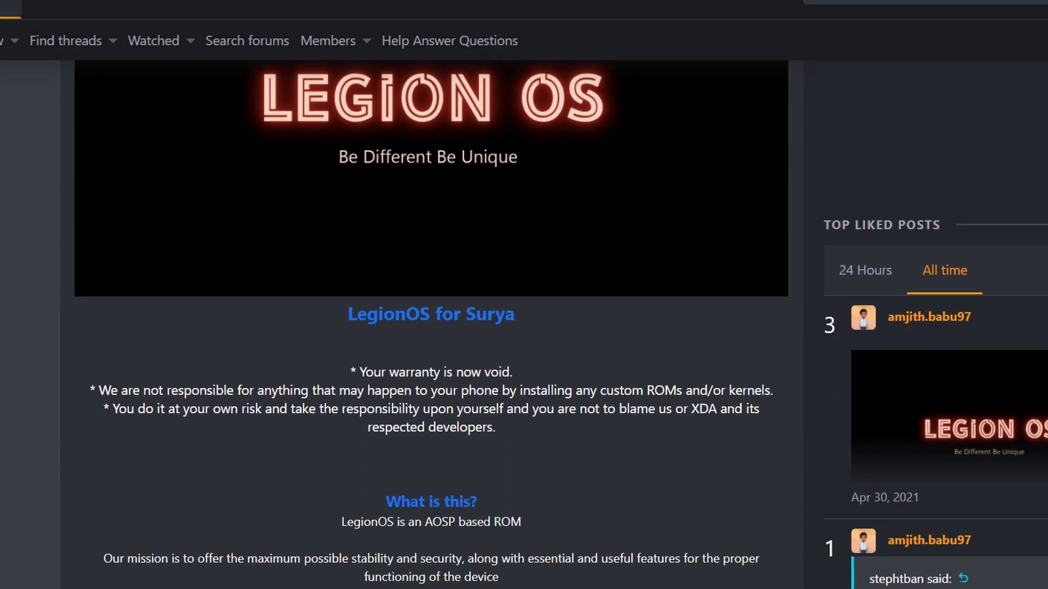
# Step: Review the clean-flash and dirty-flash steps in the LegionOS for Surya post, highlighting key words
pyautogui.scroll(-3)
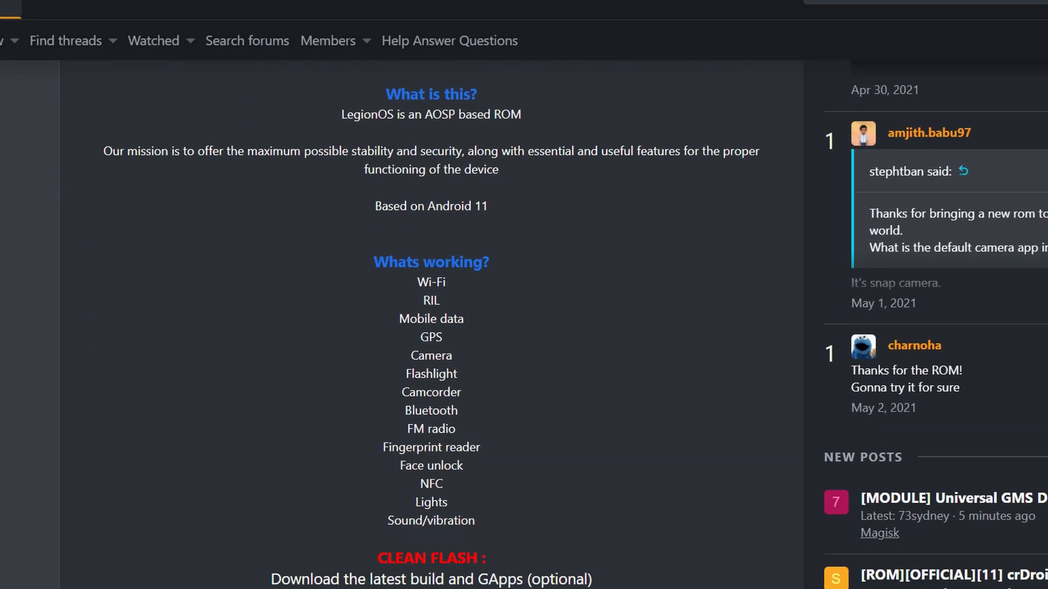
pyautogui.scroll(-3)
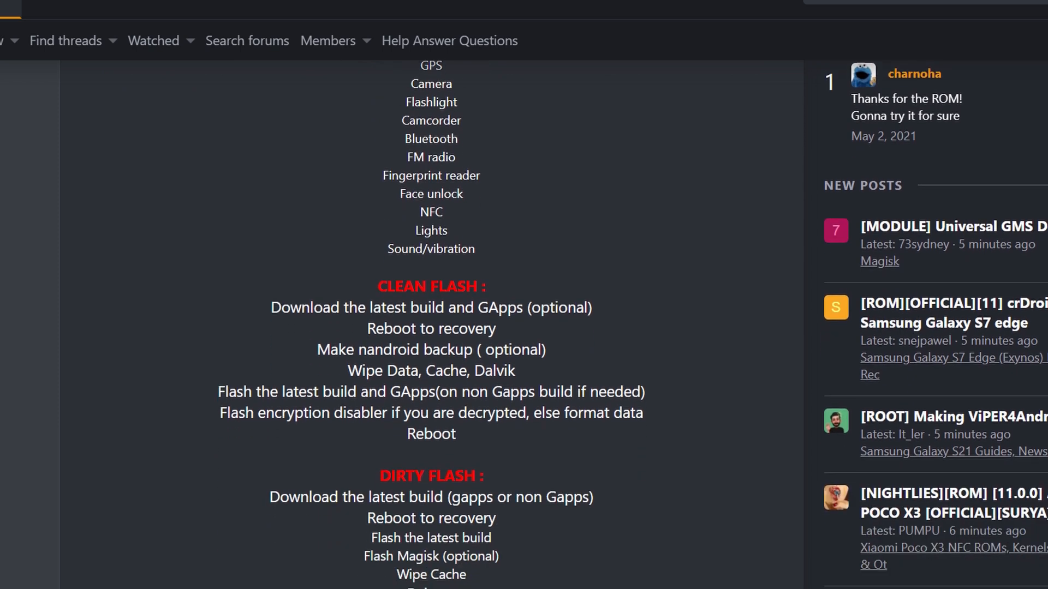
pyautogui.scroll(-3)
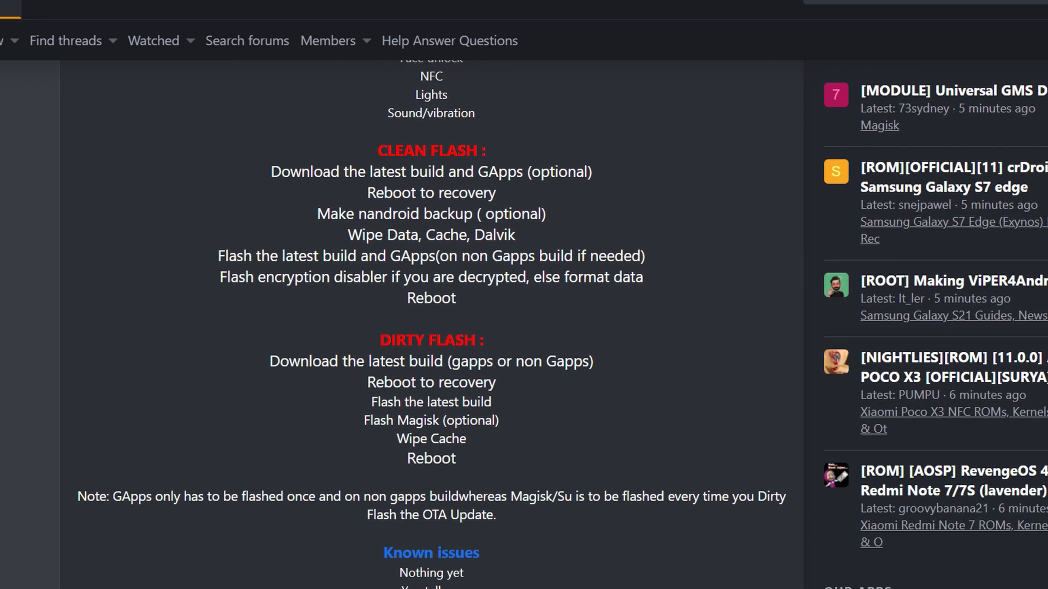
pyautogui.moveTo(510, 183)
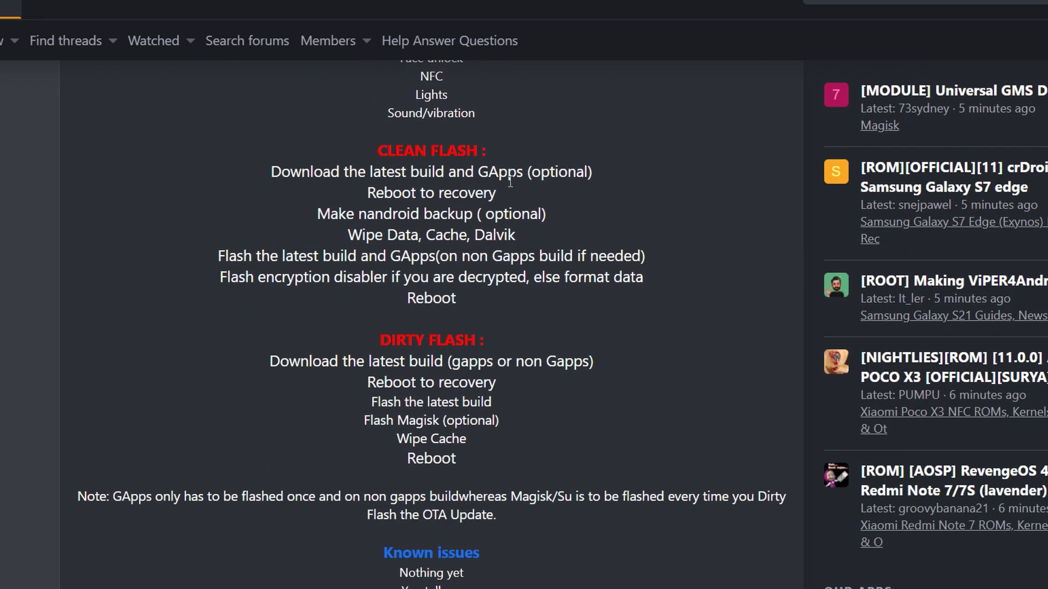
pyautogui.moveTo(548, 186)
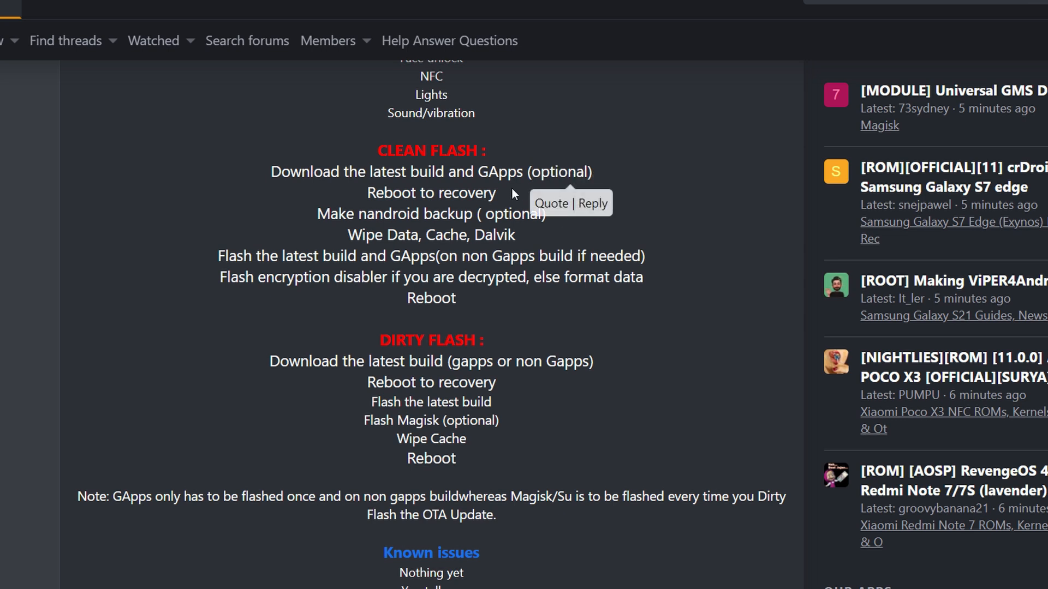
pyautogui.moveTo(379, 249)
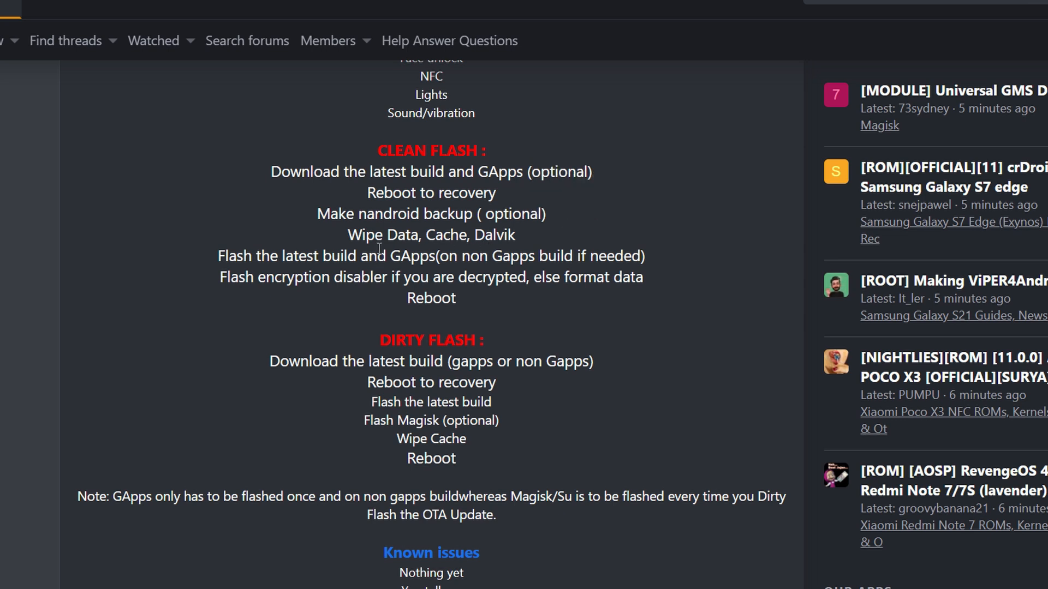
pyautogui.doubleClick(383, 235)
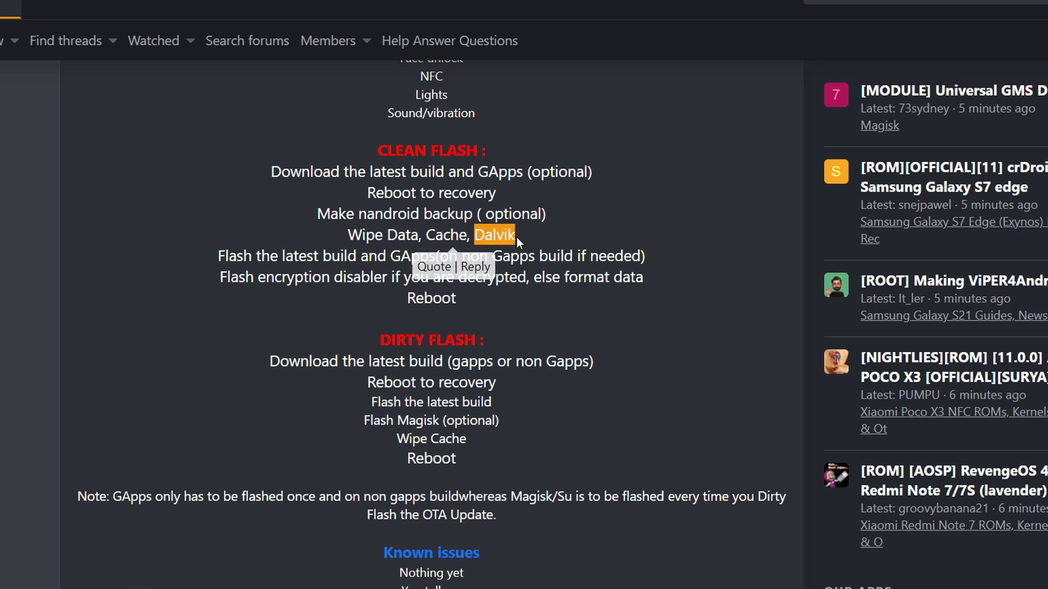
pyautogui.scroll(-3)
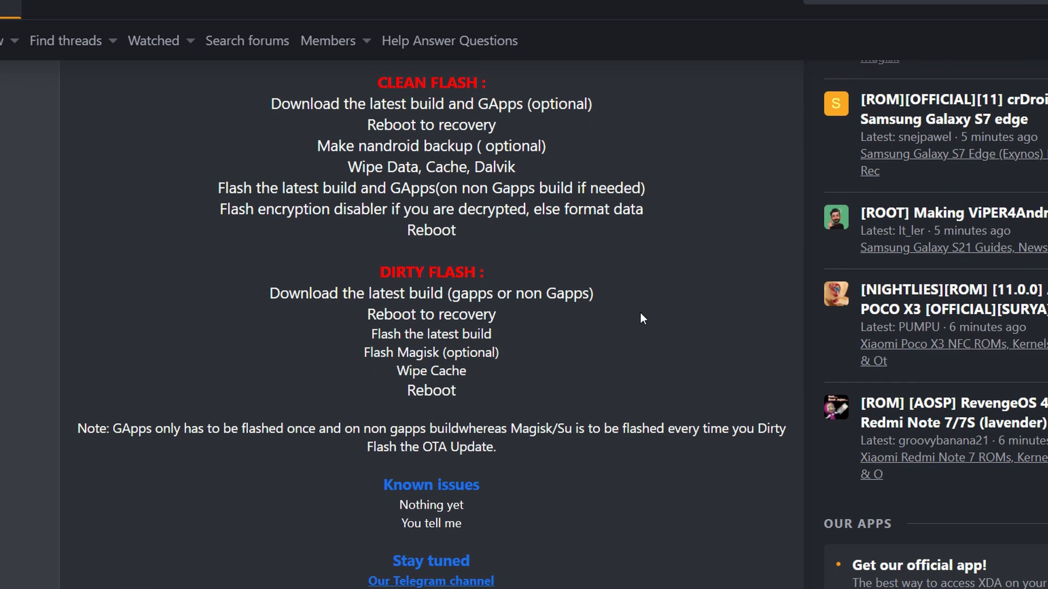
pyautogui.moveTo(328, 206)
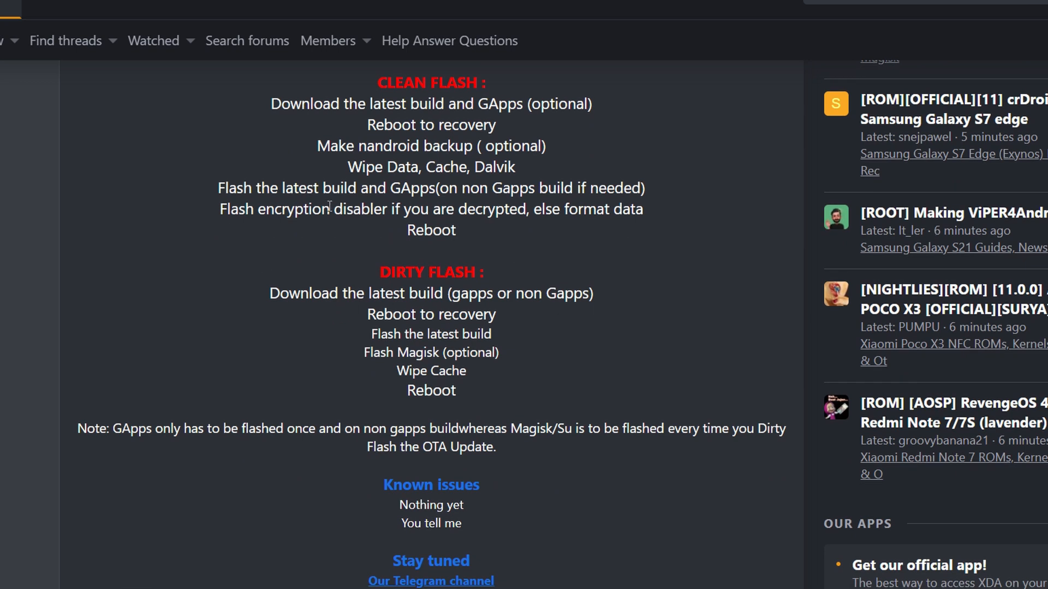
pyautogui.doubleClick(325, 188)
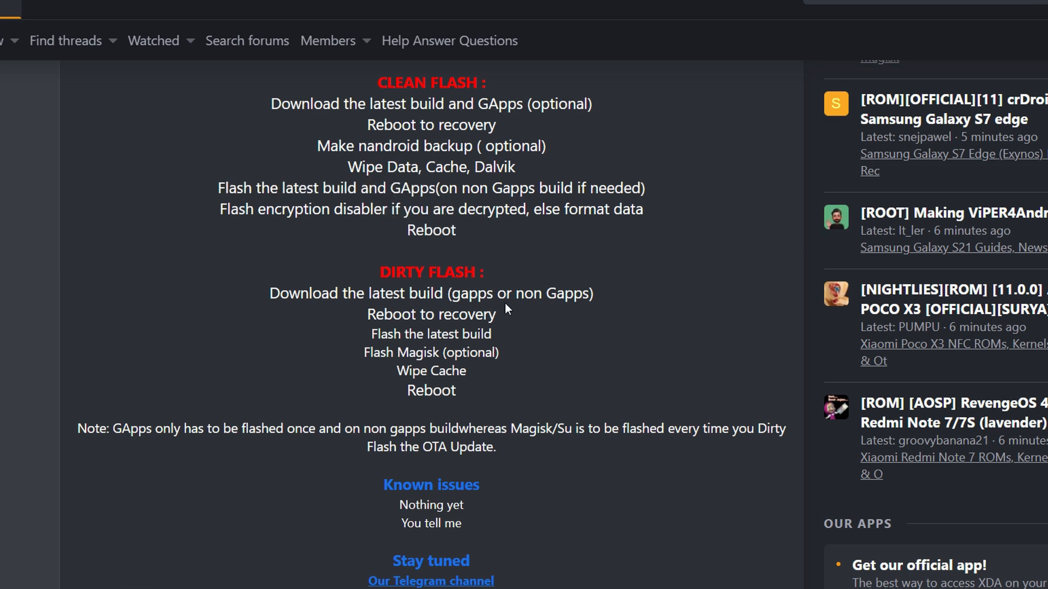
pyautogui.moveTo(227, 216)
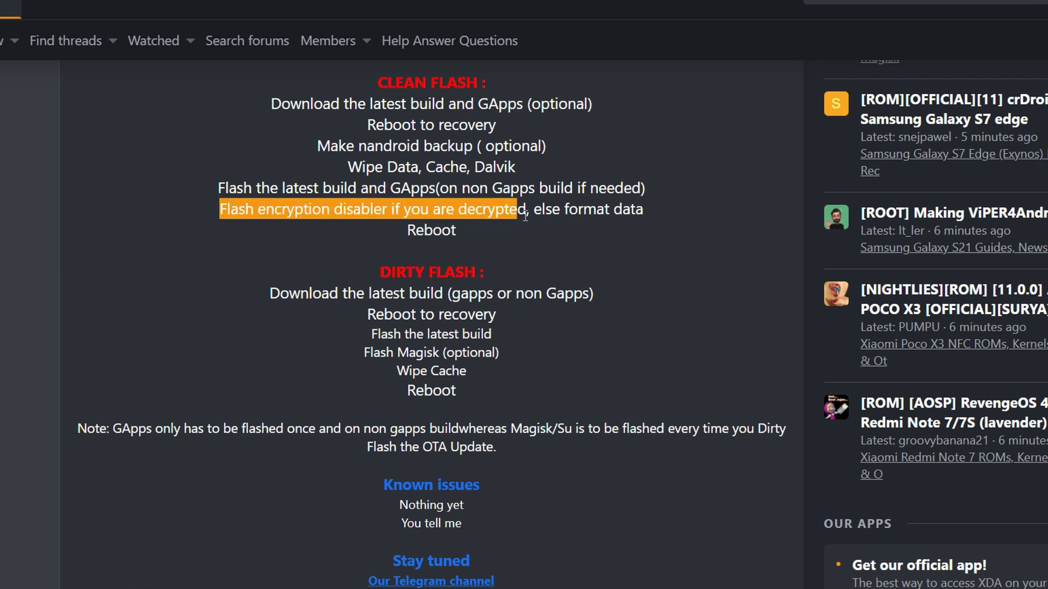
pyautogui.moveTo(525, 210)
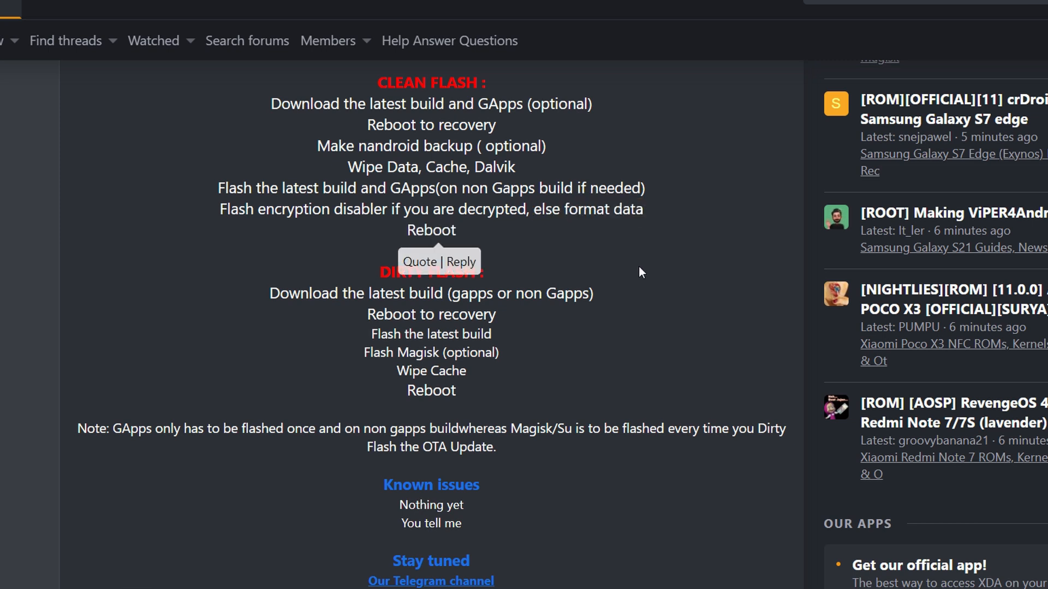
# Step: Follow the post #2 sourceforge.net link for the OFFICIAL-VANILLA LegionOS zip
pyautogui.scroll(-3)
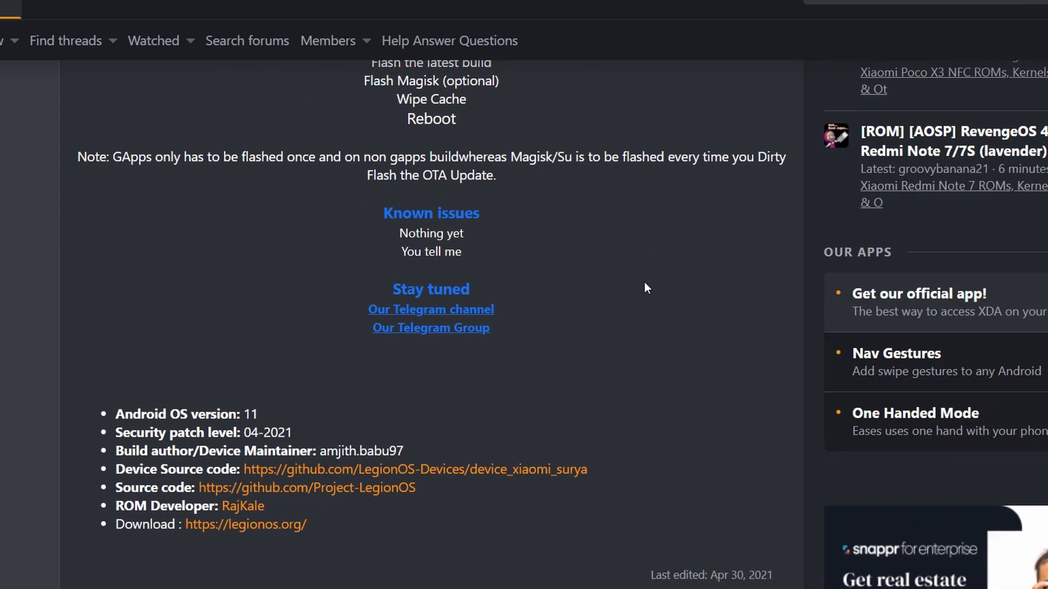
pyautogui.scroll(-3)
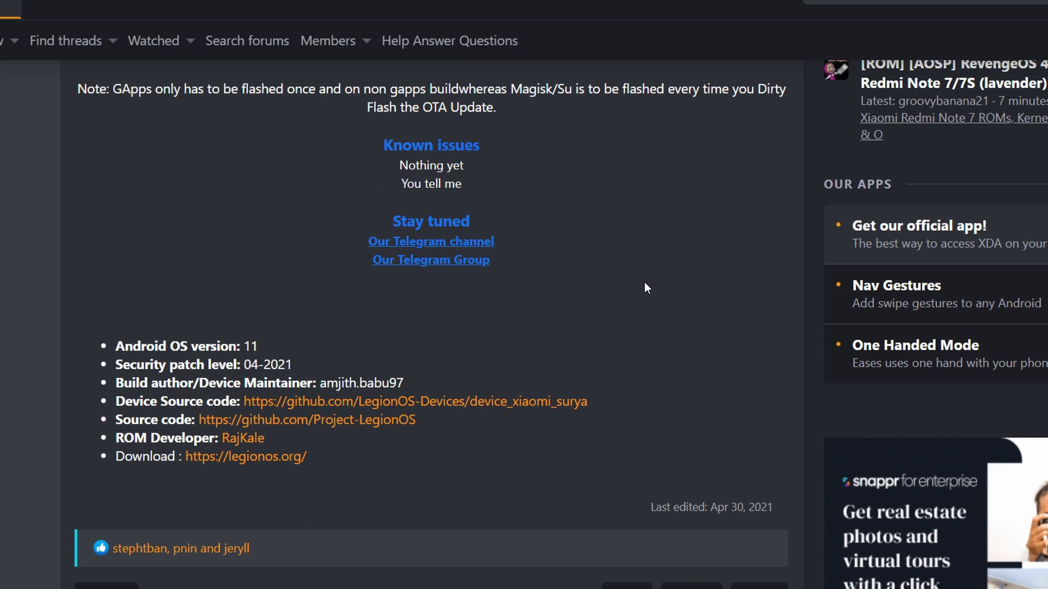
pyautogui.moveTo(281, 492)
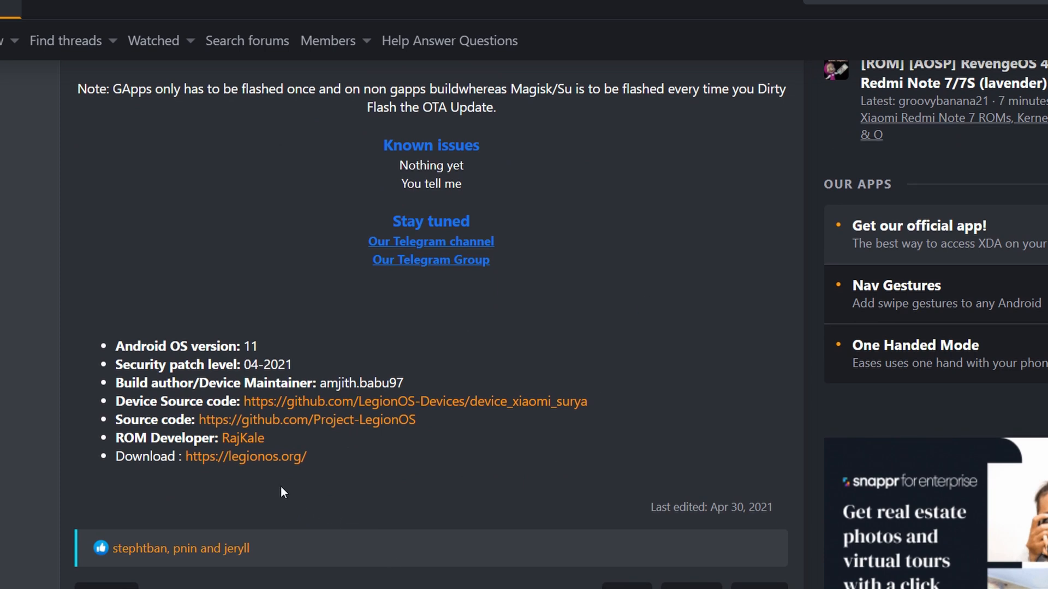
pyautogui.scroll(-3)
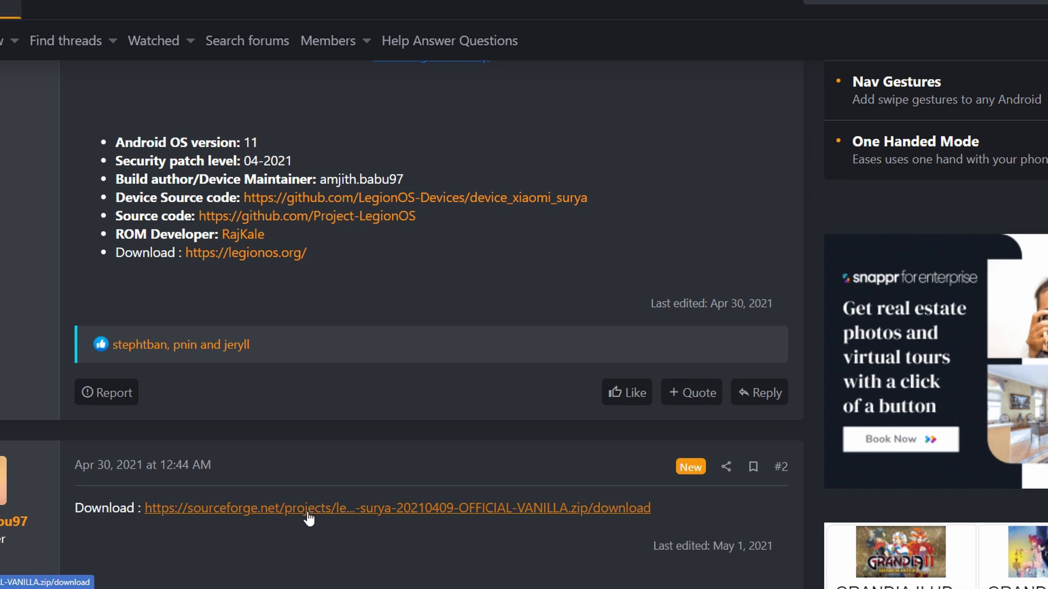
pyautogui.click(304, 507)
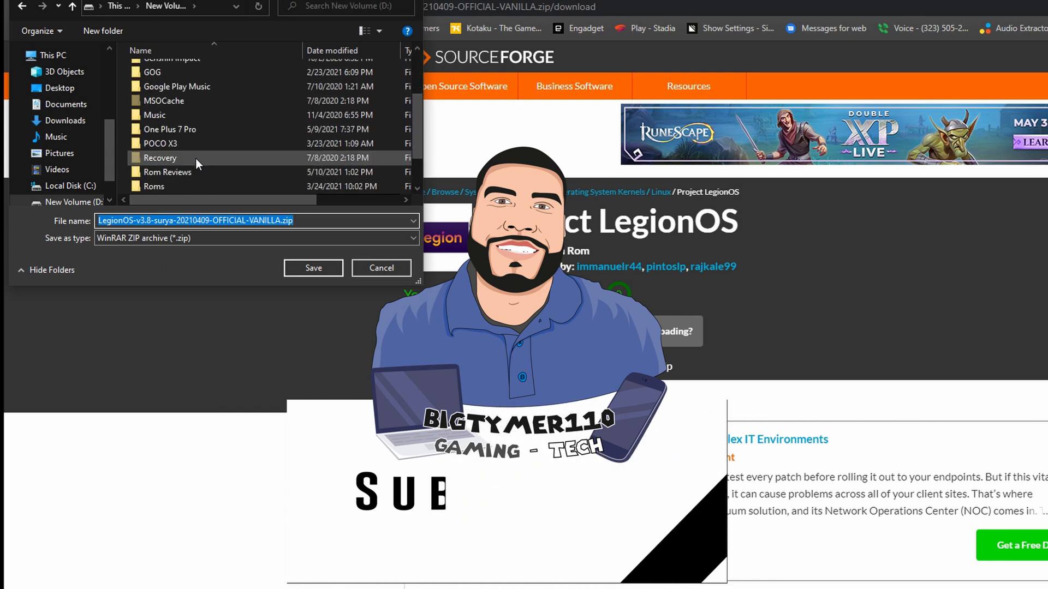
# Step: Save LegionOS-v3.8-surya-20210409-OFFICIAL-VANILLA.zip into the POCO X3 folder
pyautogui.doubleClick(161, 143)
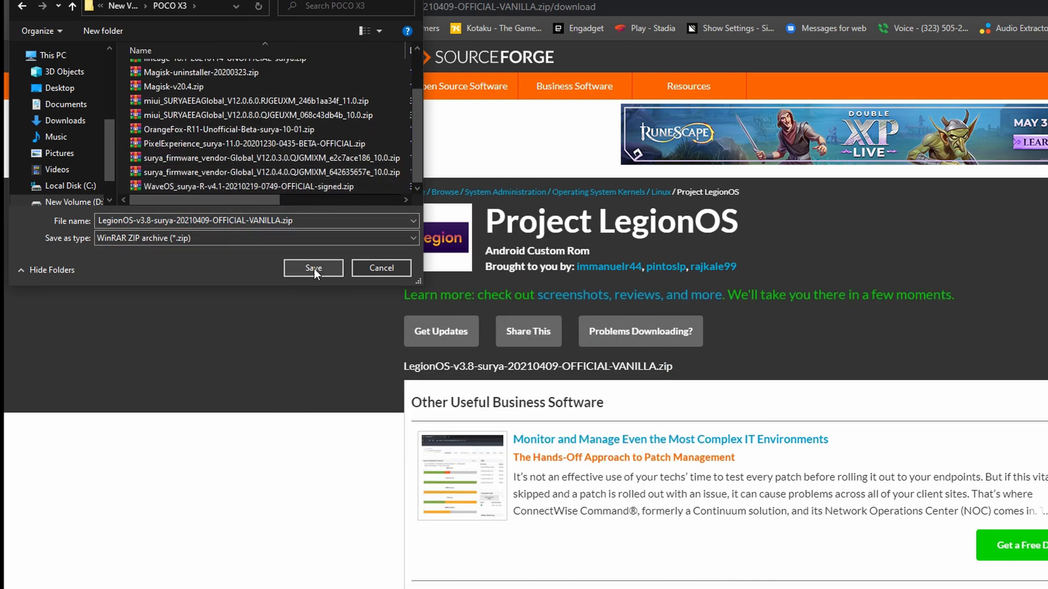
pyautogui.click(313, 269)
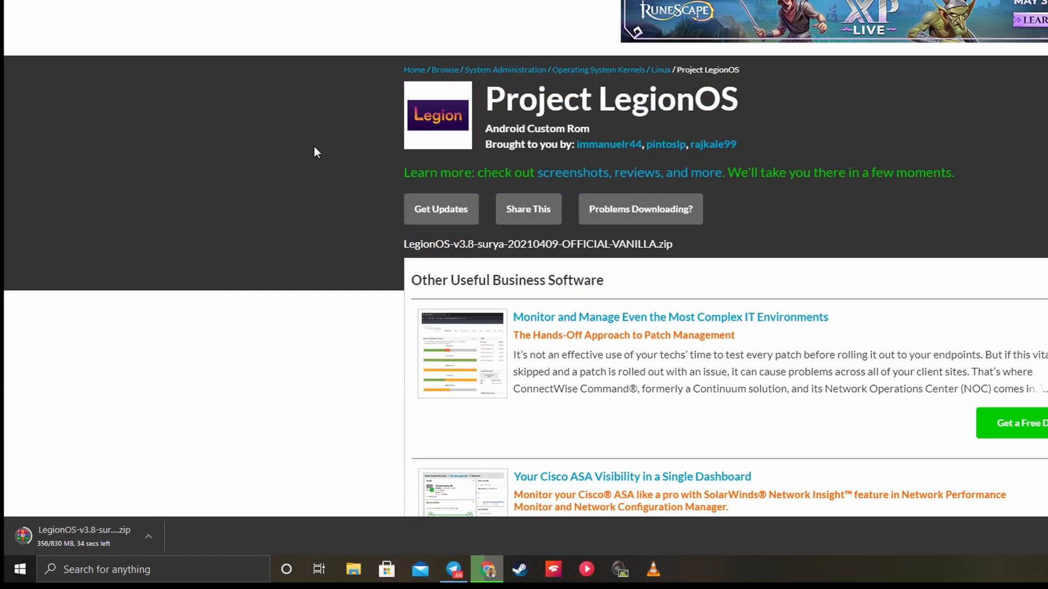
pyautogui.moveTo(445, 366)
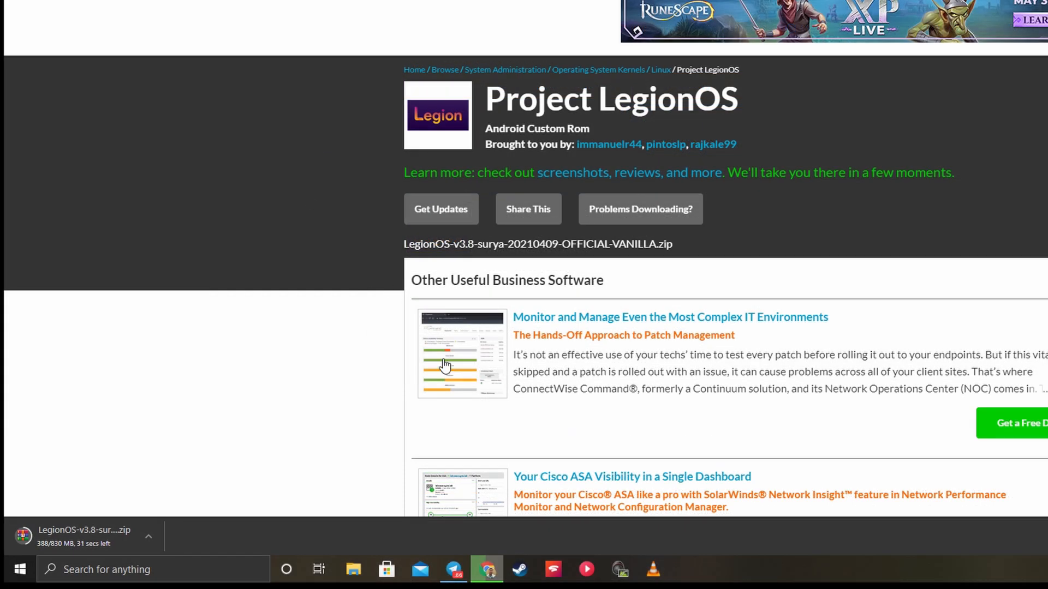
pyautogui.moveTo(632, 407)
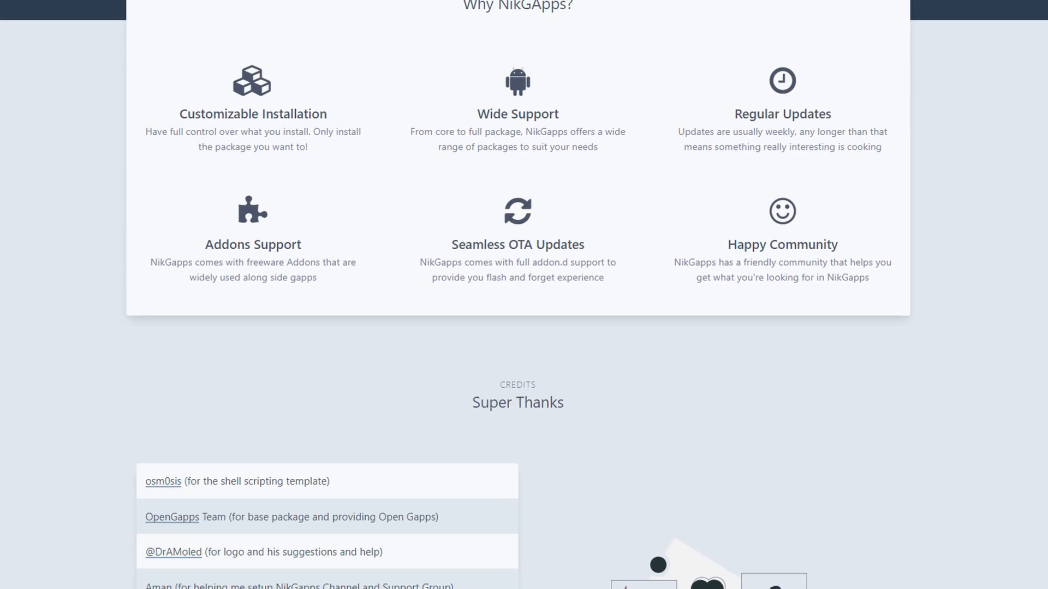
# Step: Review the NikGApps Core, Go, Basic, Omni, Stock and Full package lists
pyautogui.scroll(-3)
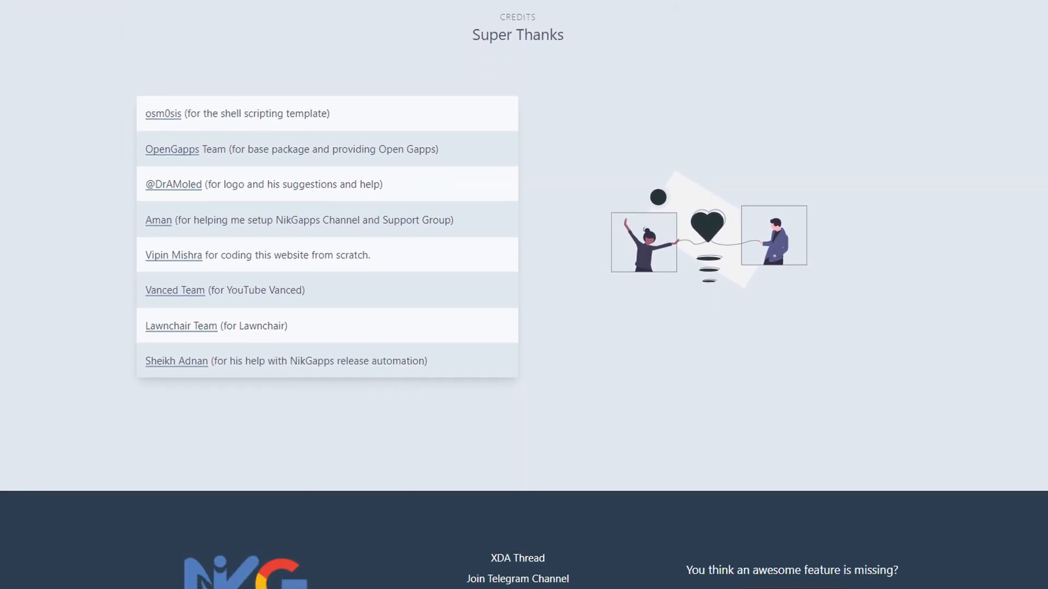
pyautogui.scroll(3)
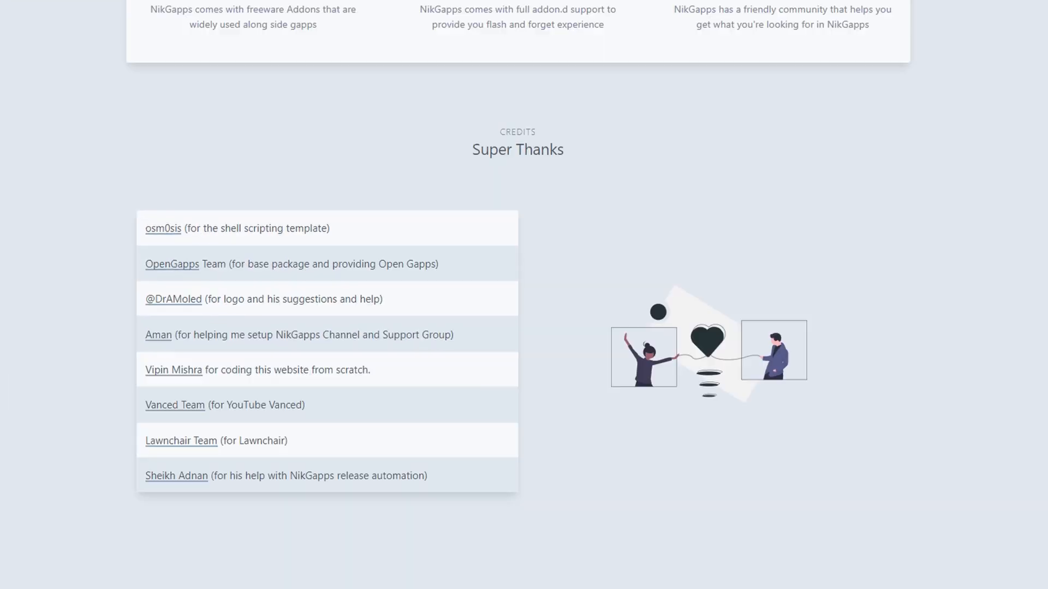
pyautogui.scroll(3)
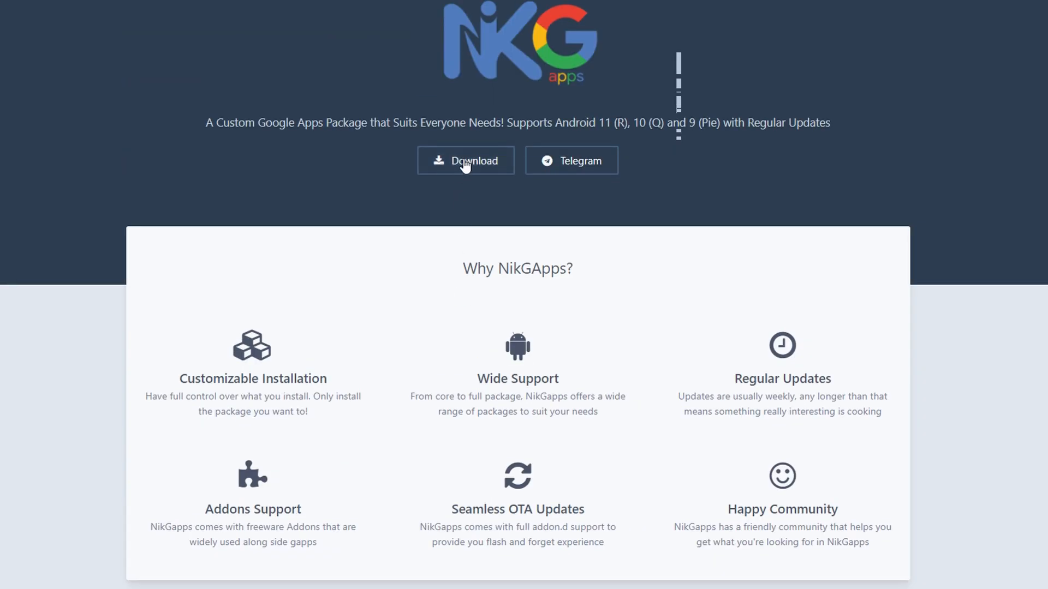
pyautogui.scroll(-3)
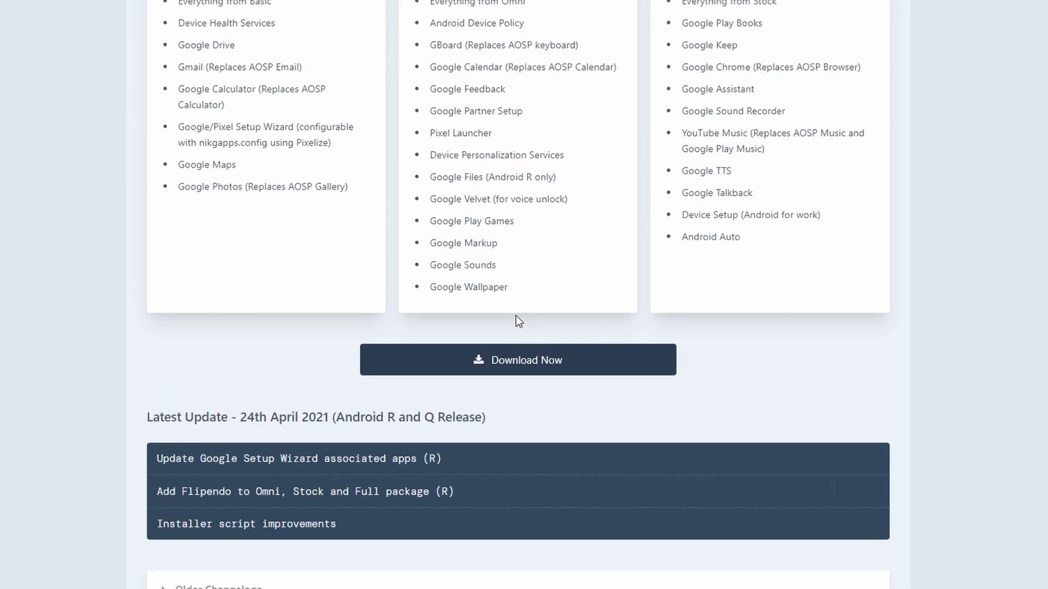
pyautogui.scroll(3)
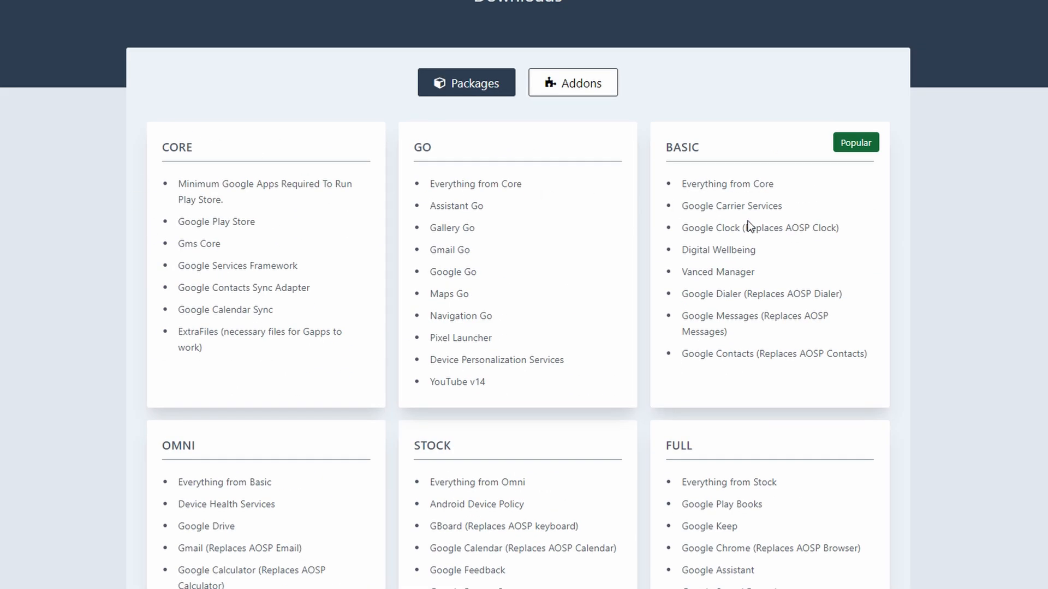
pyautogui.scroll(-3)
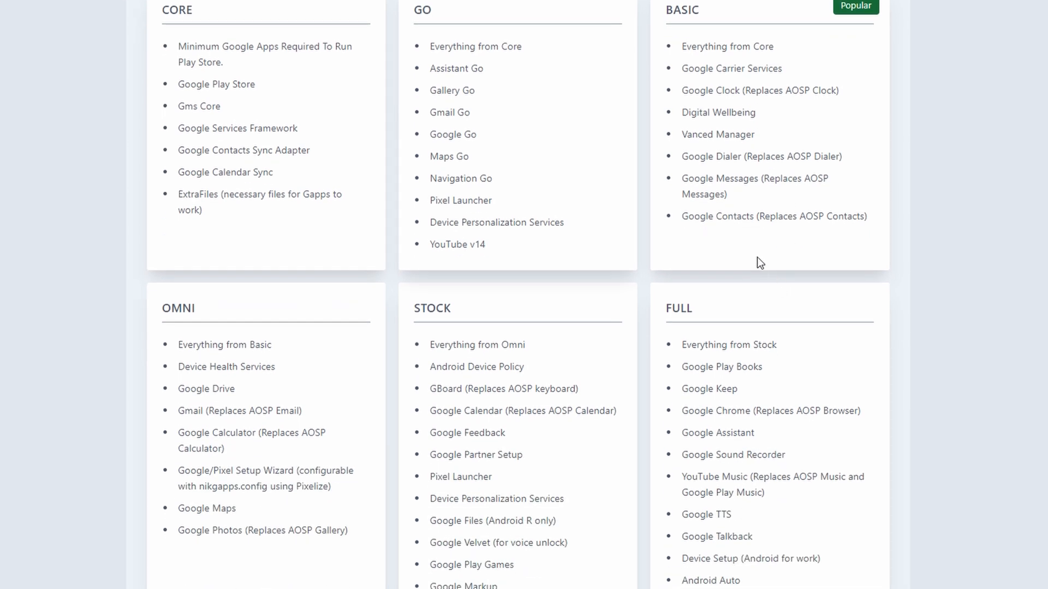
pyautogui.moveTo(765, 171)
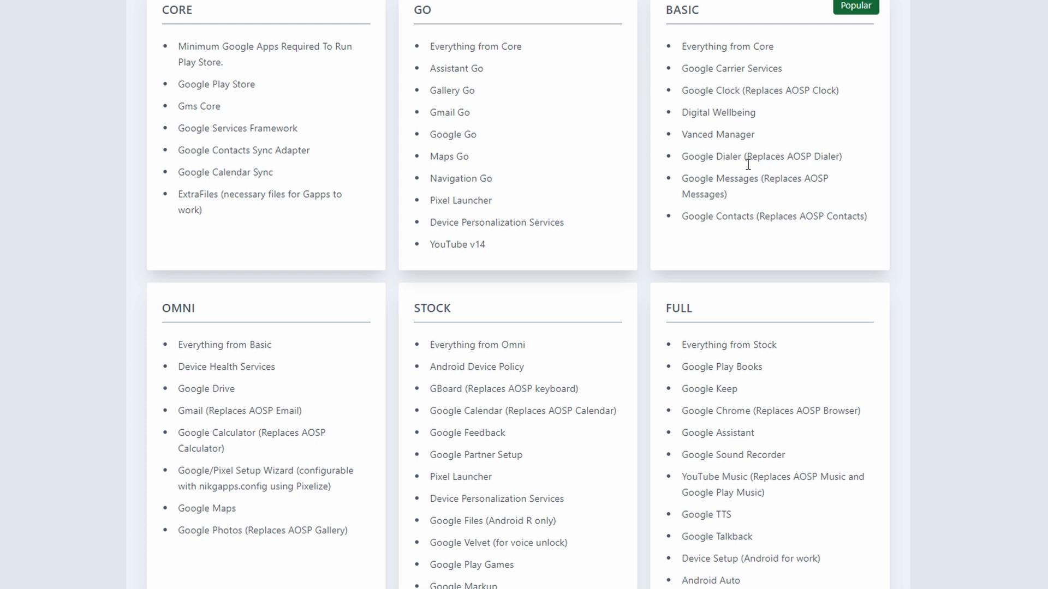
pyautogui.moveTo(589, 146)
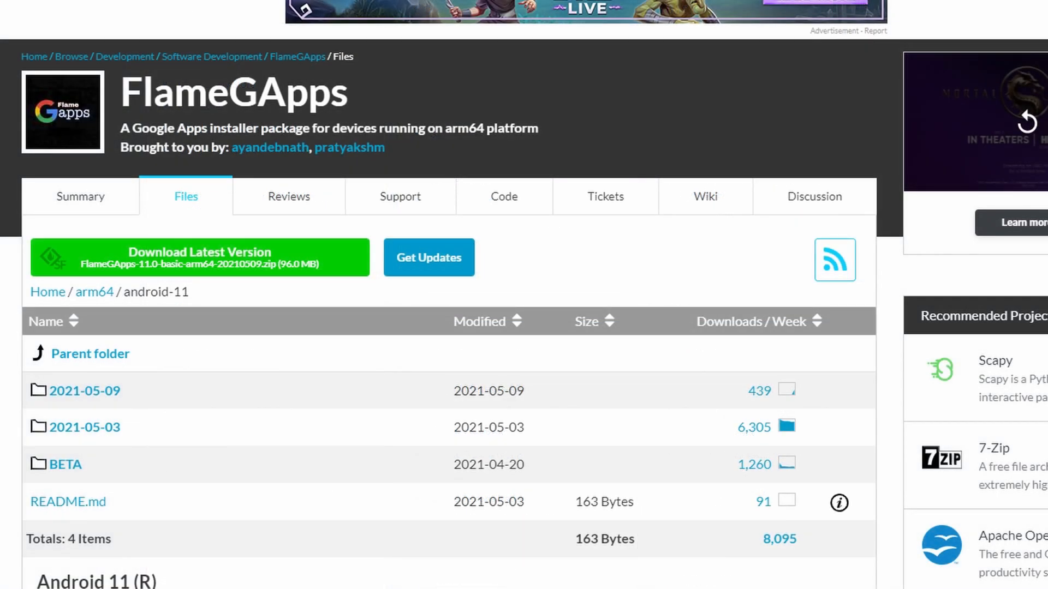
pyautogui.moveTo(120, 97)
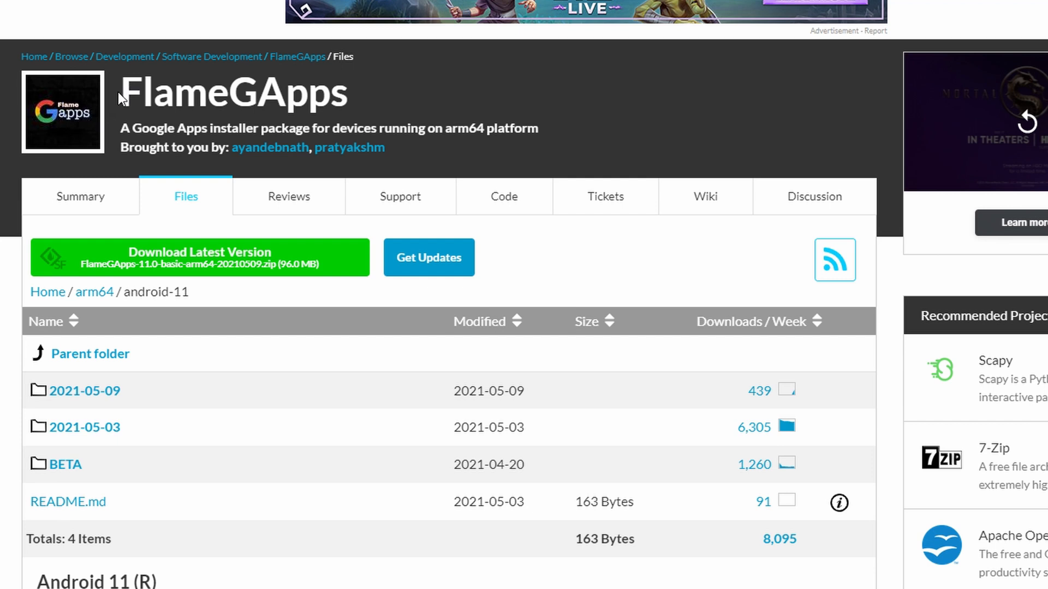
# Step: Browse the FlameGApps Files to arm64 > android-11, reaching FlameGApps-11.0-basic-arm64-20210509.zip
pyautogui.doubleClick(234, 91)
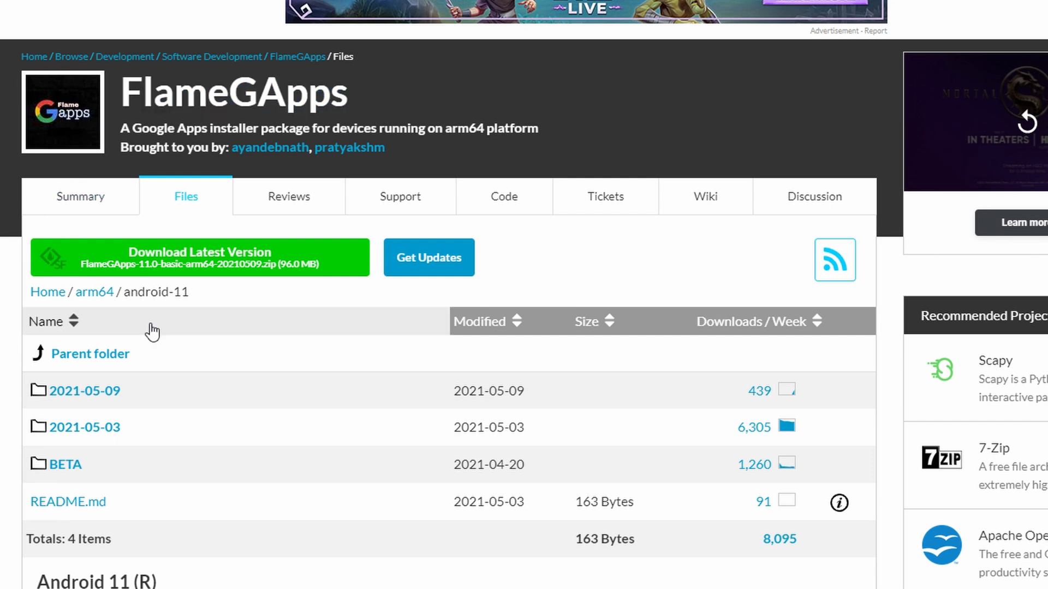
pyautogui.doubleClick(154, 292)
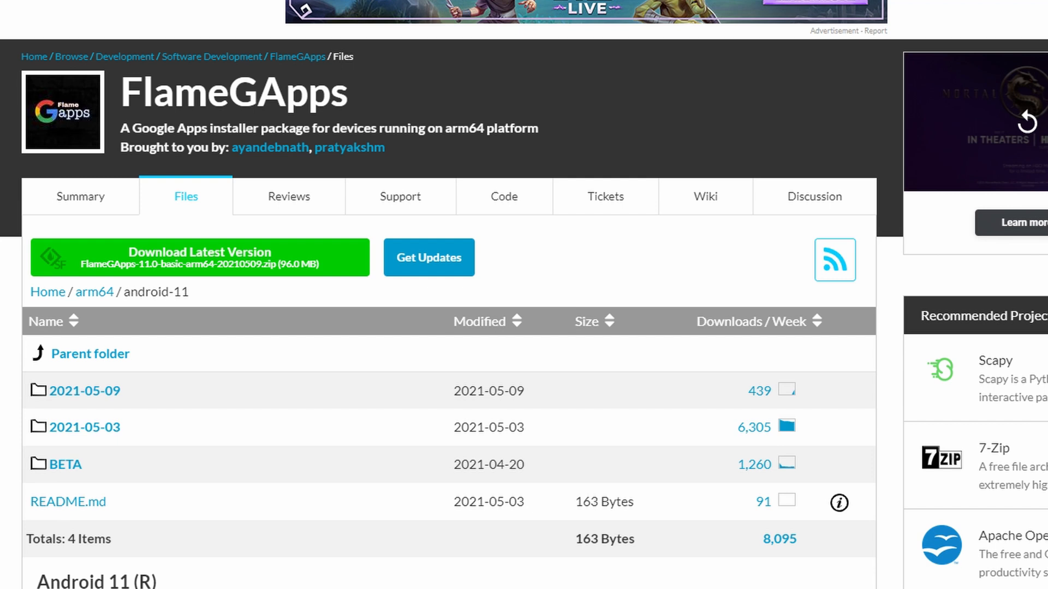
pyautogui.scroll(-3)
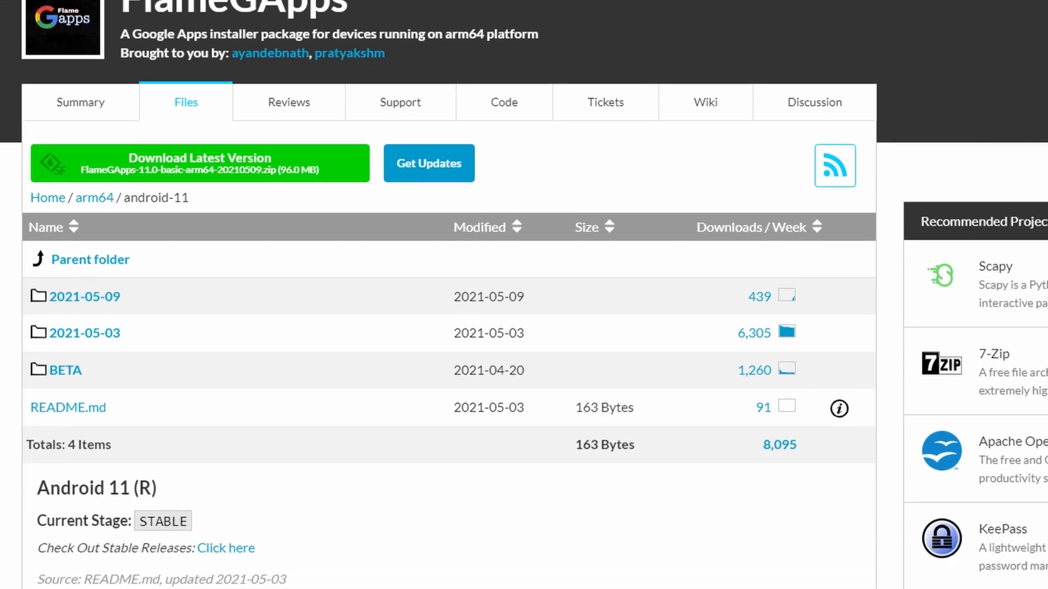